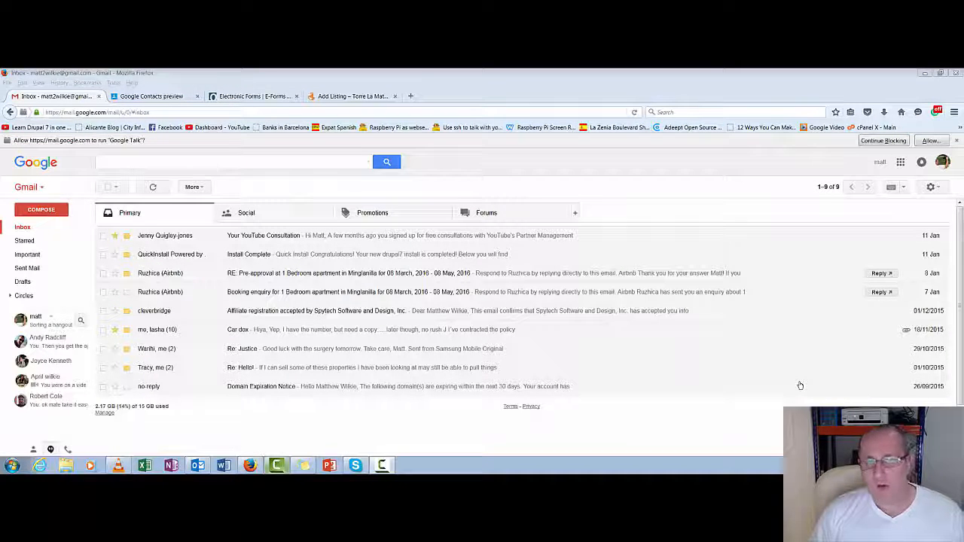
Bring up the gear menu with display density and settings options
left_click(407, 464)
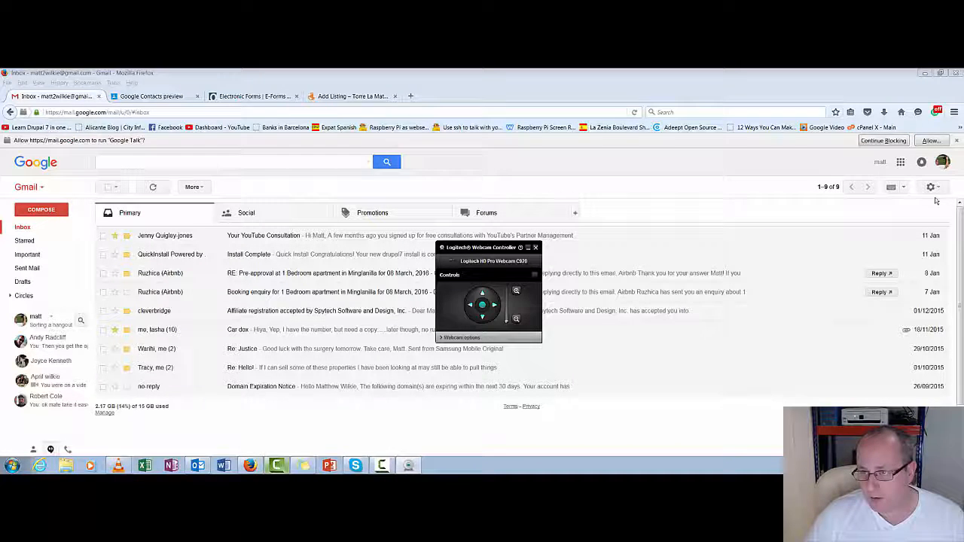
left_click(928, 187)
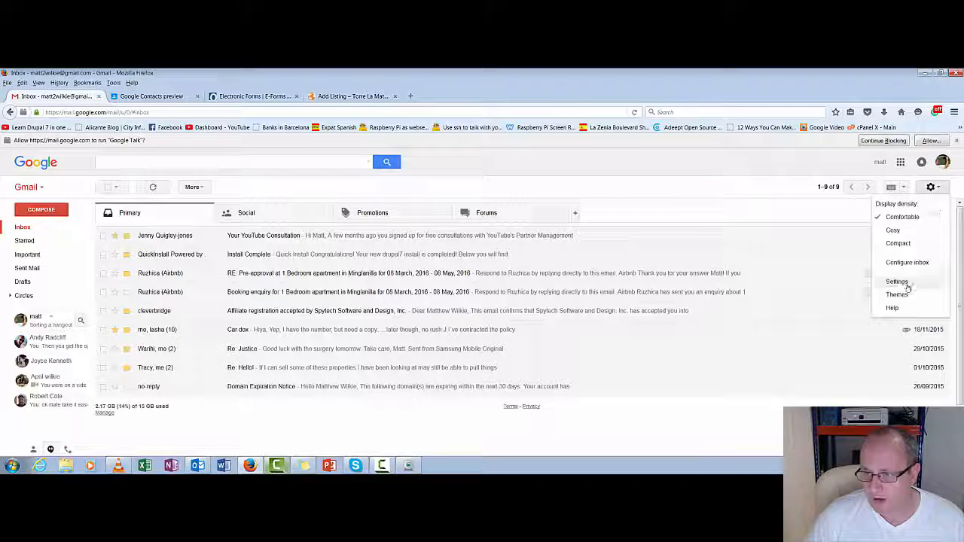
Apply the red canyon landscape image as the inbox background theme and save it
left_click(898, 294)
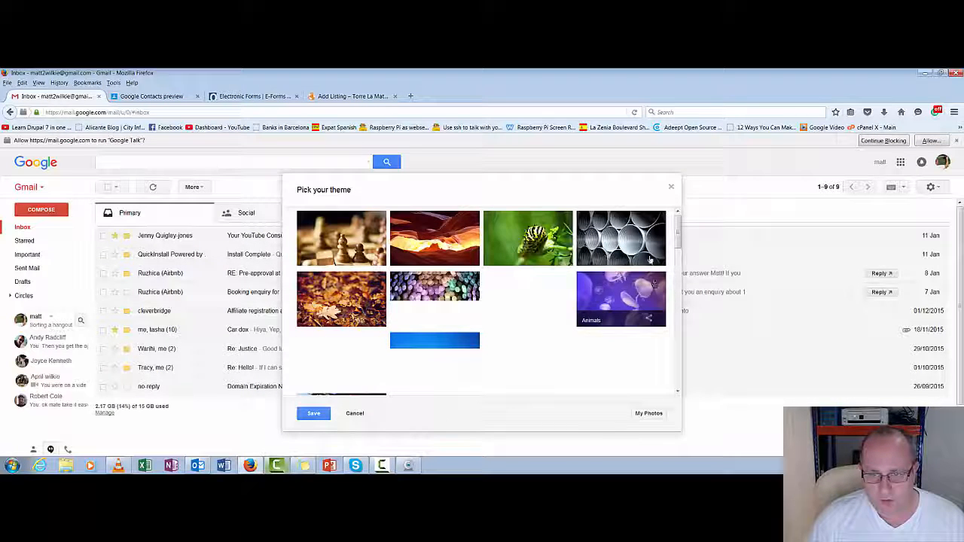
scroll("down", 3)
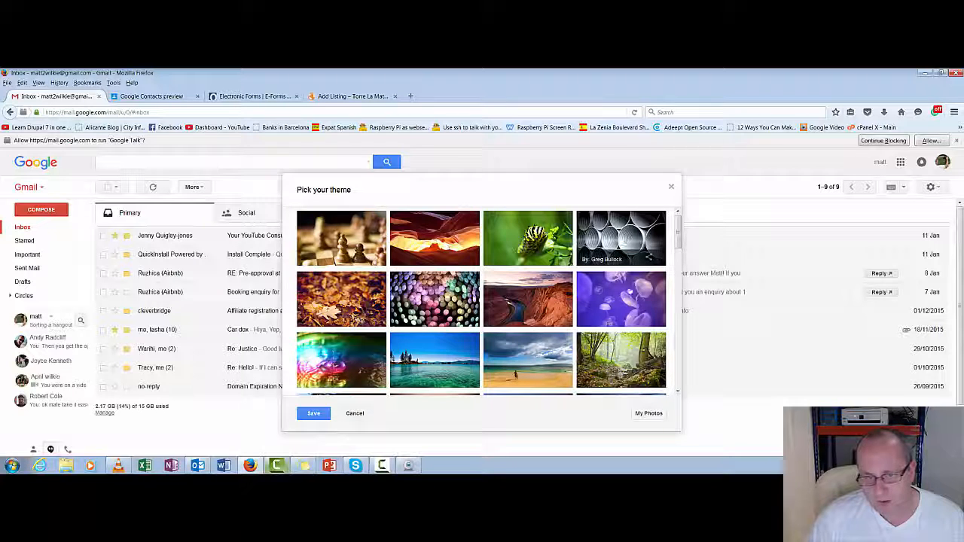
mouse_move(527, 300)
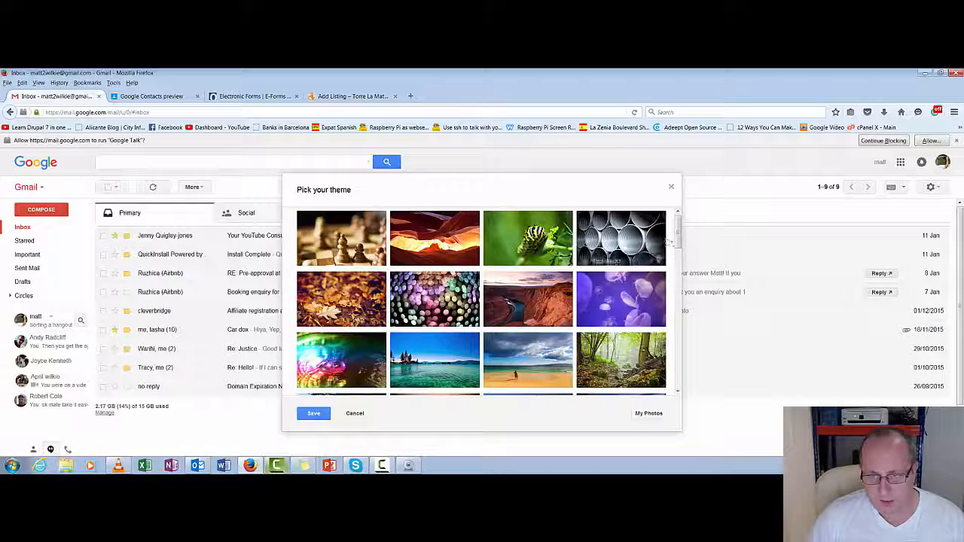
scroll("down", 3)
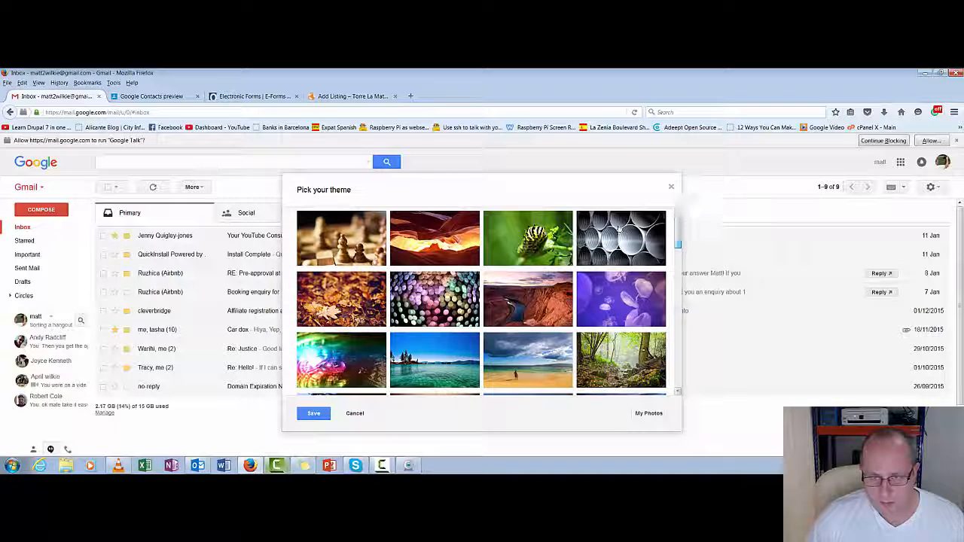
mouse_move(528, 300)
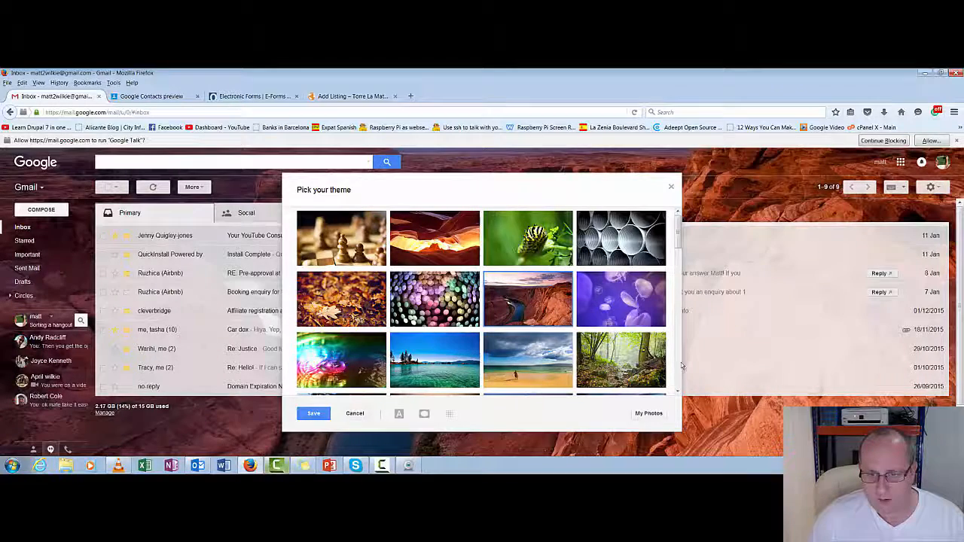
left_click(354, 413)
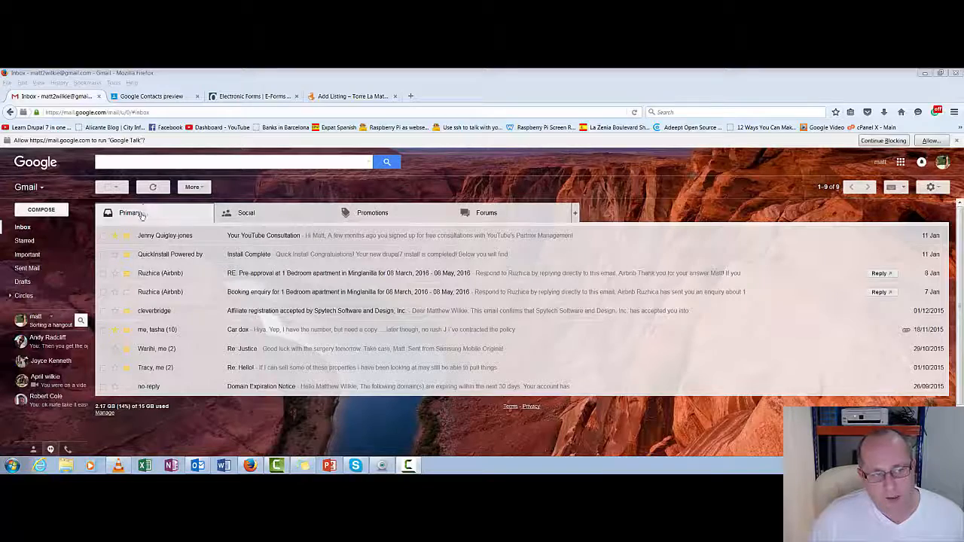
Review the Social and Promotions categories, then land on the empty Forums category
left_click(247, 213)
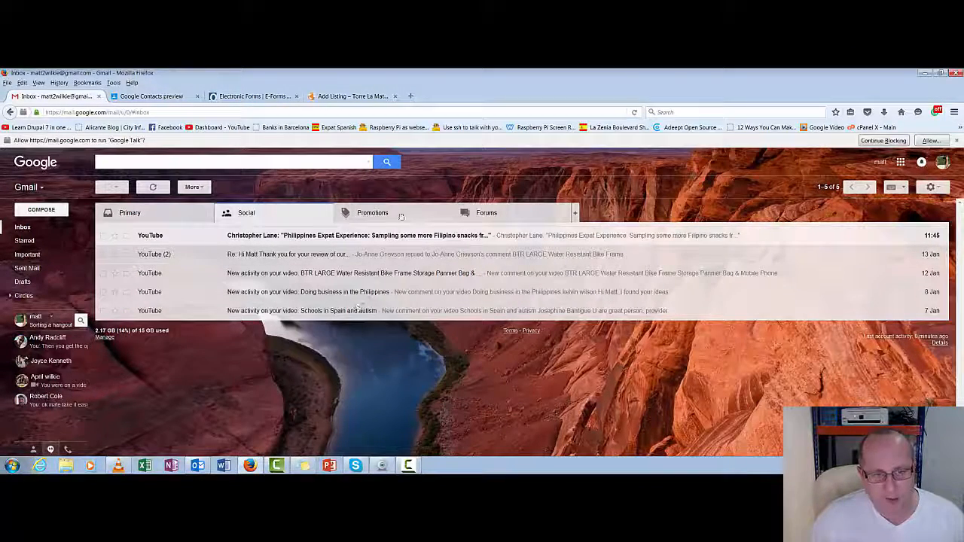
left_click(371, 212)
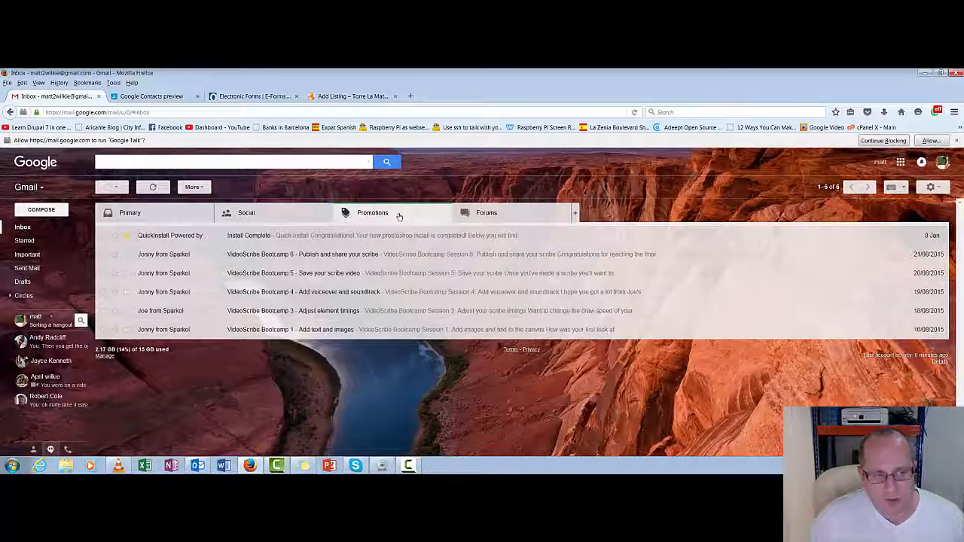
mouse_move(486, 214)
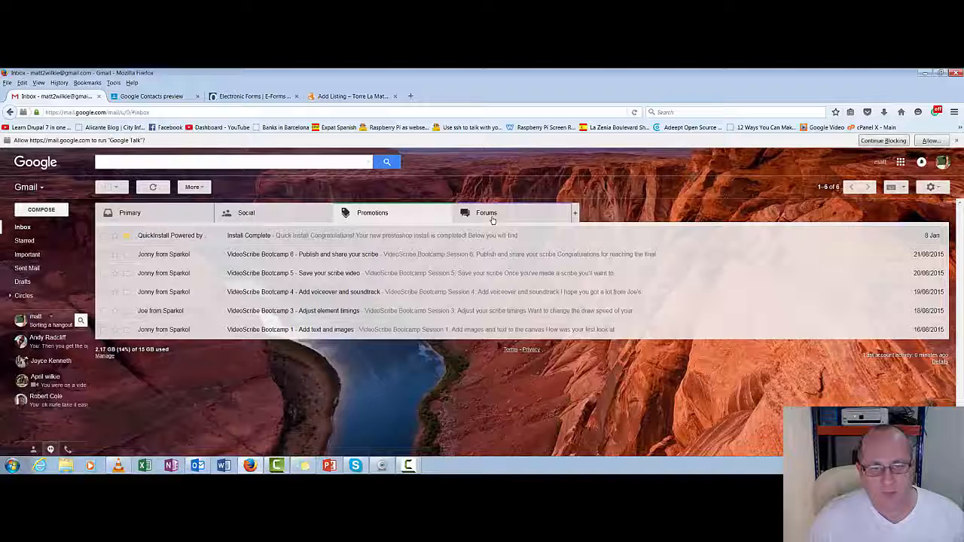
mouse_move(488, 217)
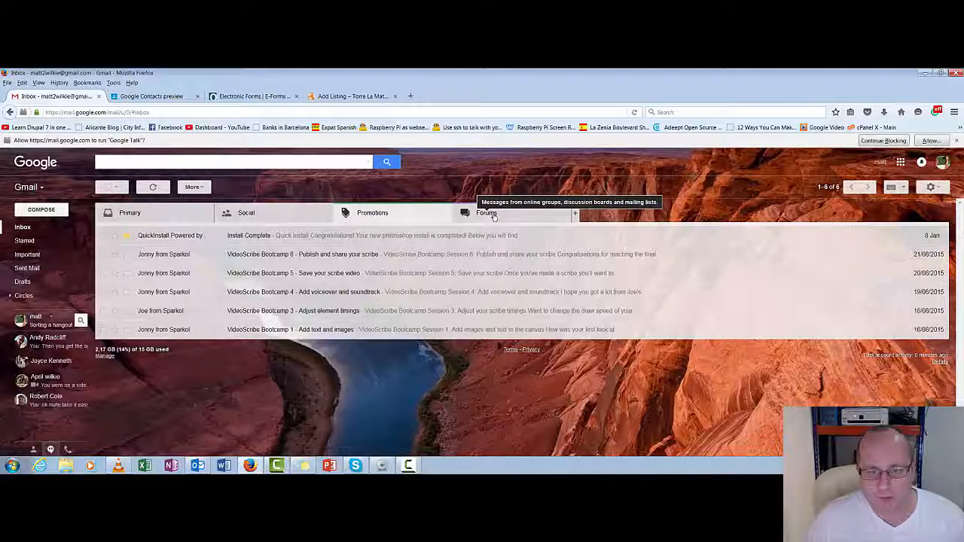
left_click(485, 213)
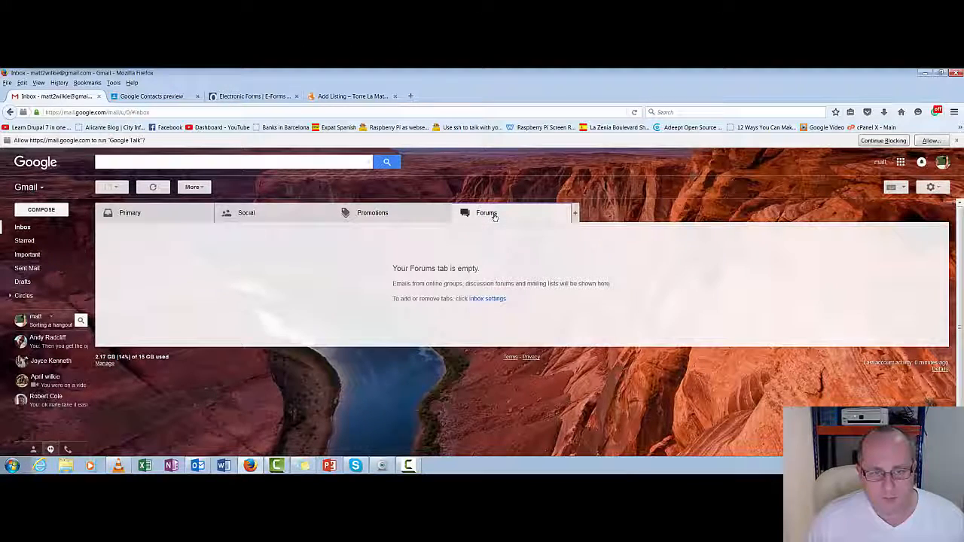
mouse_move(594, 271)
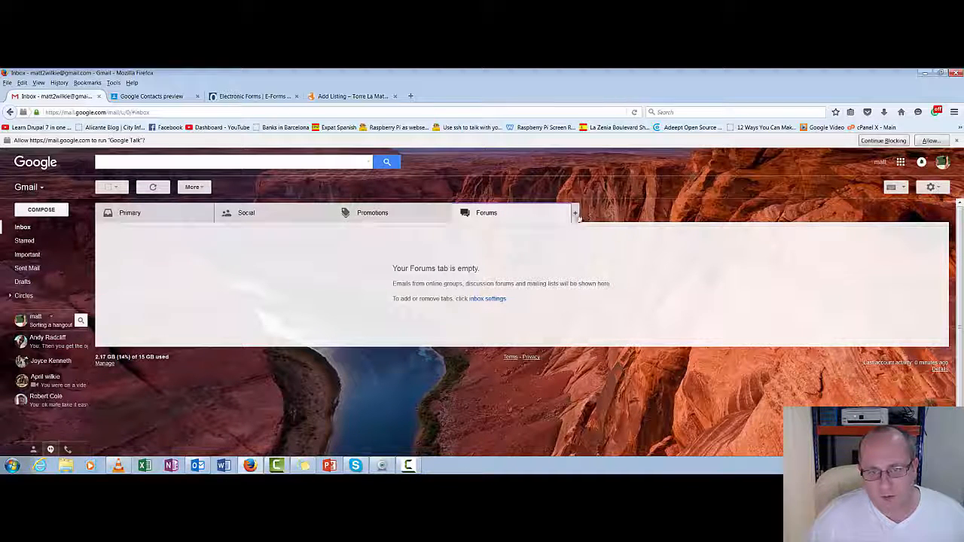
Untick the Forums category so all messages show in one unified inbox list
left_click(576, 212)
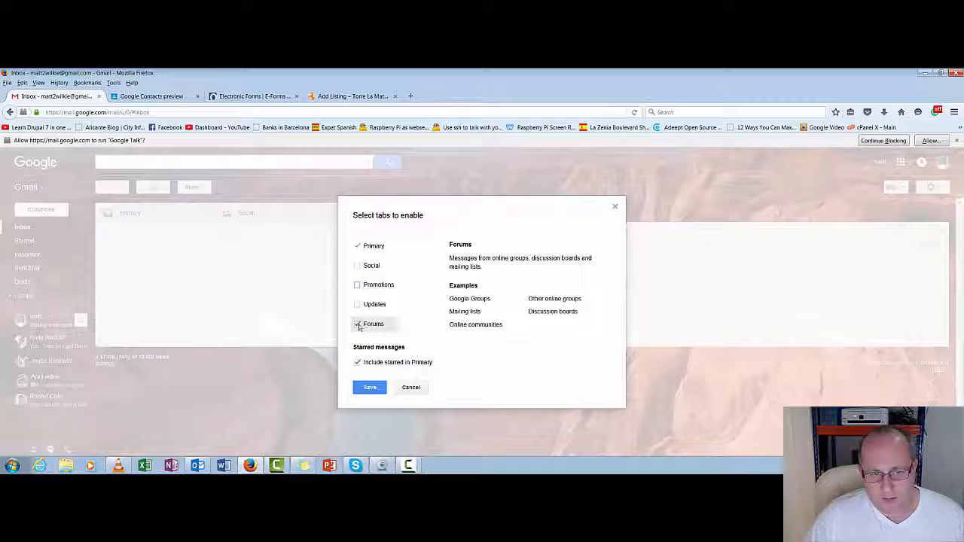
left_click(369, 388)
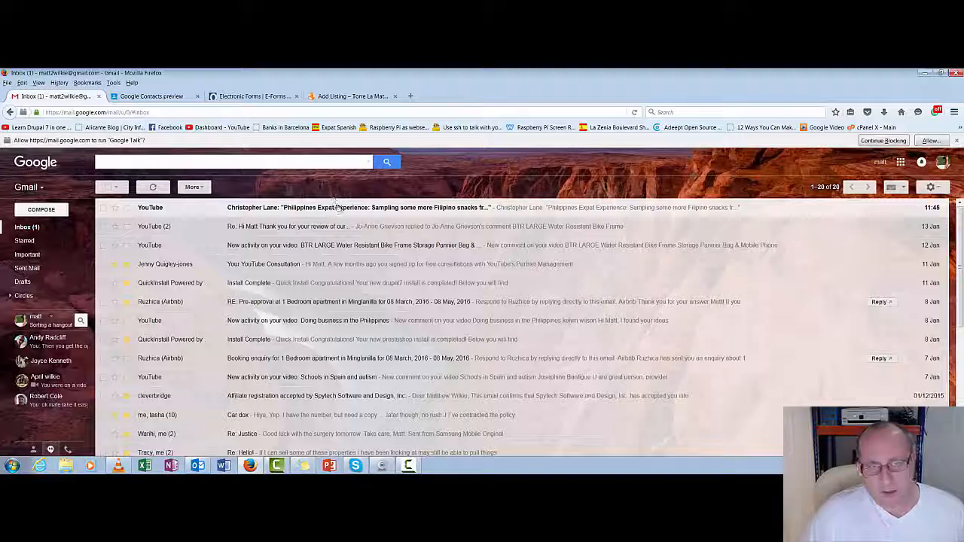
mouse_move(801, 171)
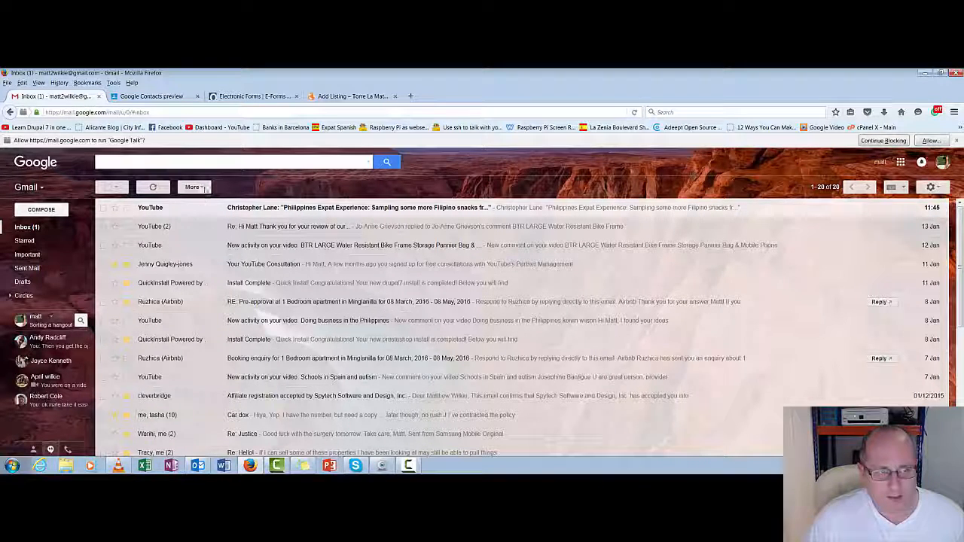
mouse_move(931, 187)
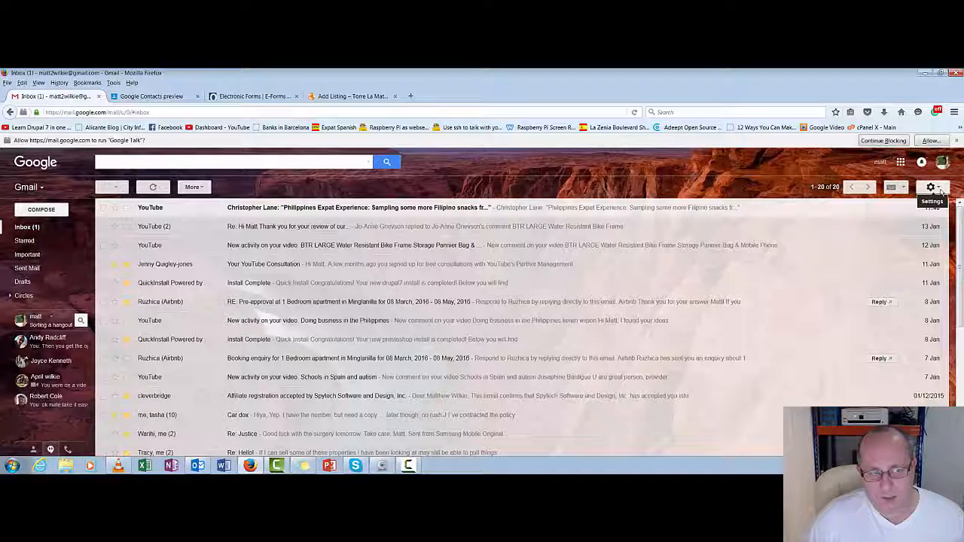
Enable Social, Promotions and Updates tabs via Configure inbox, save, and view the Social tab
left_click(931, 187)
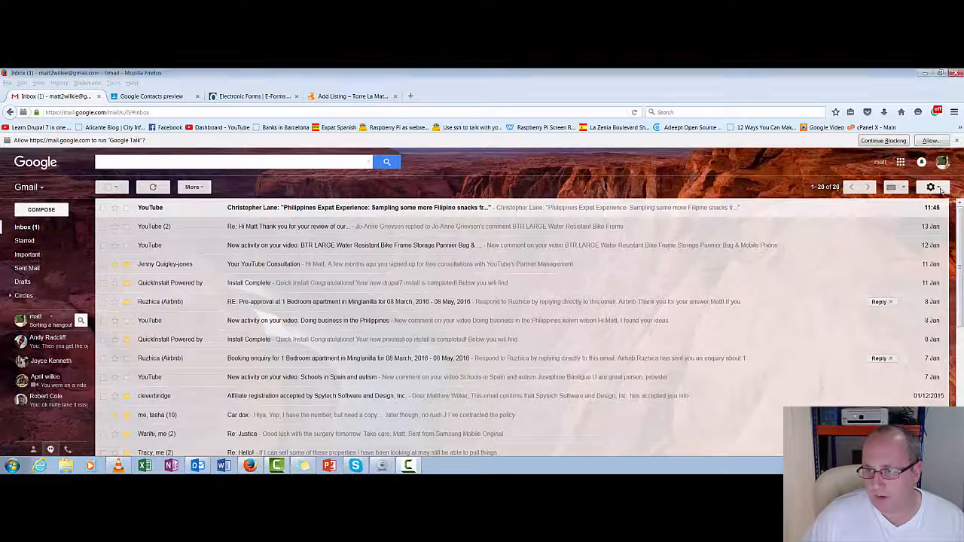
left_click(928, 187)
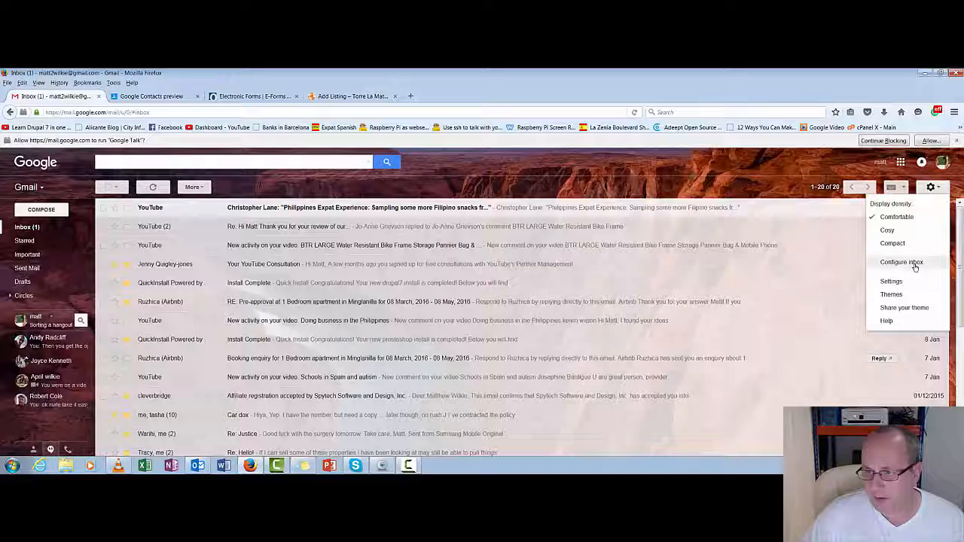
left_click(901, 262)
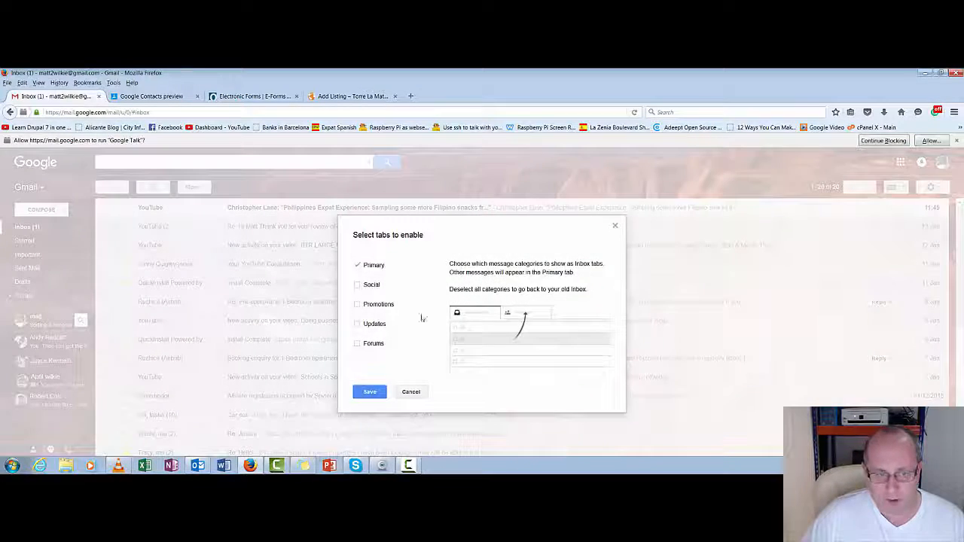
left_click(357, 285)
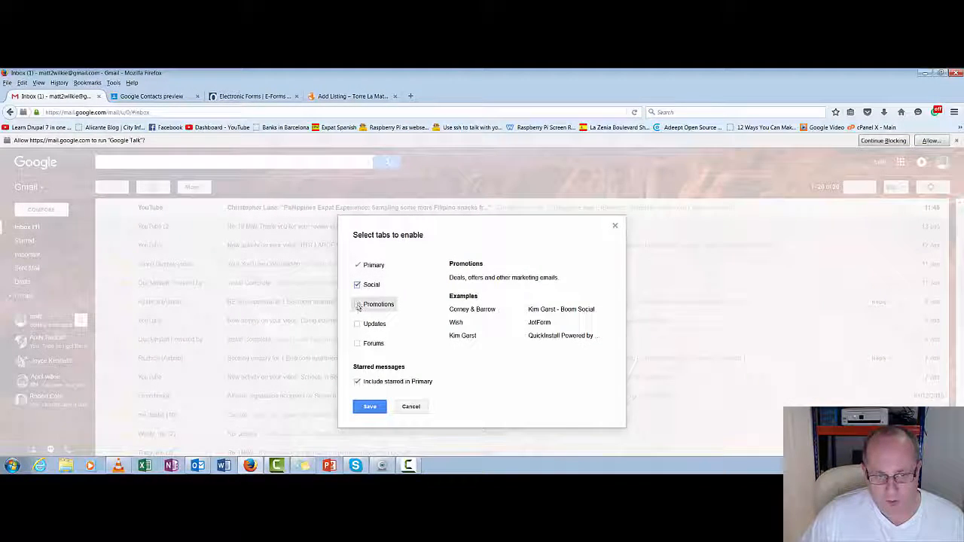
left_click(357, 305)
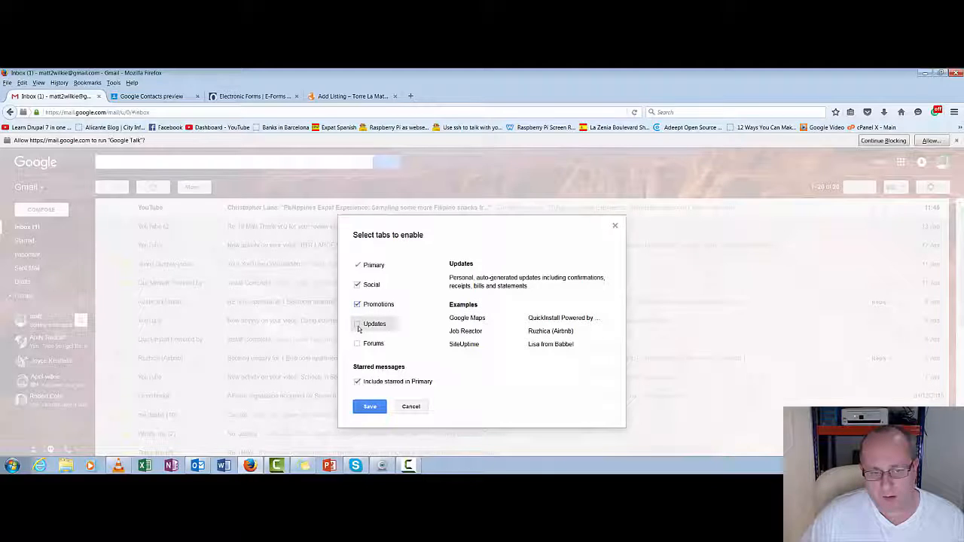
left_click(357, 323)
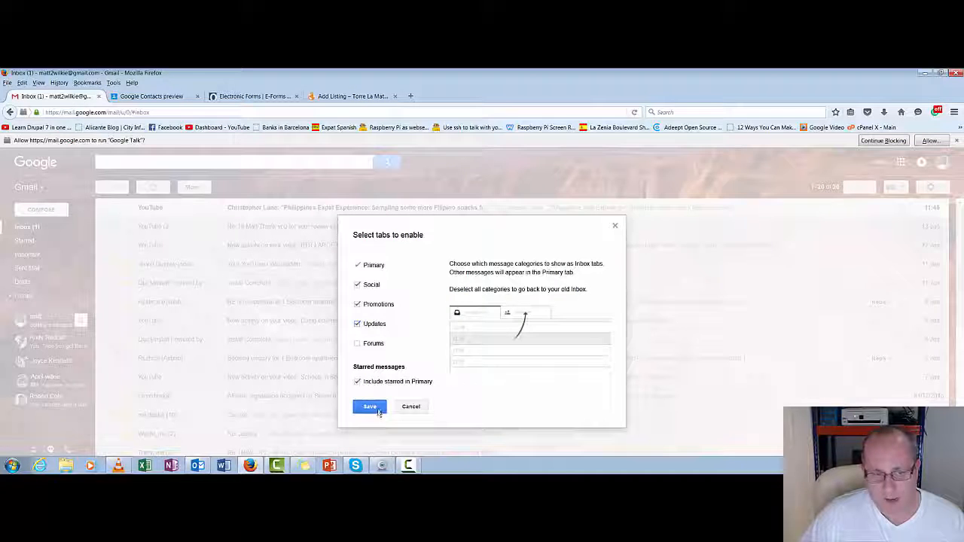
left_click(369, 407)
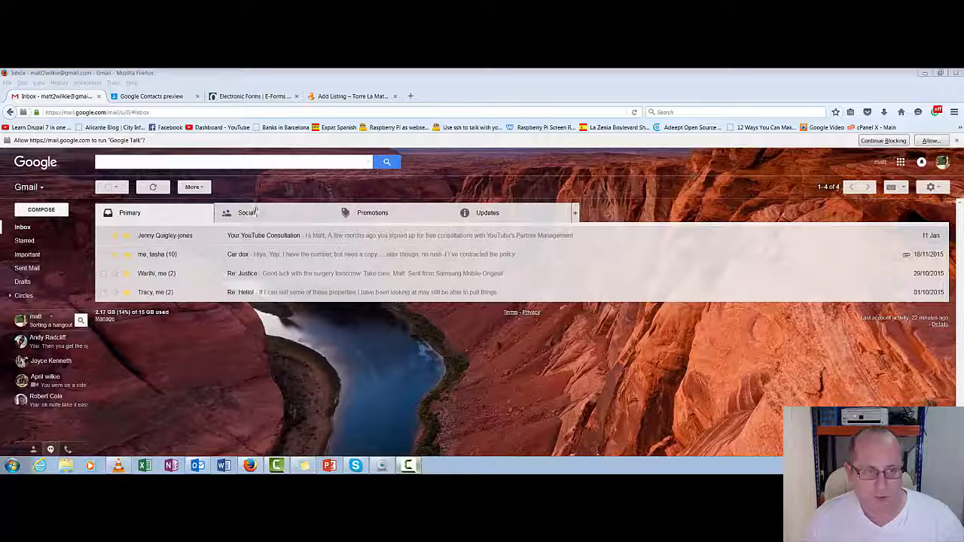
left_click(487, 213)
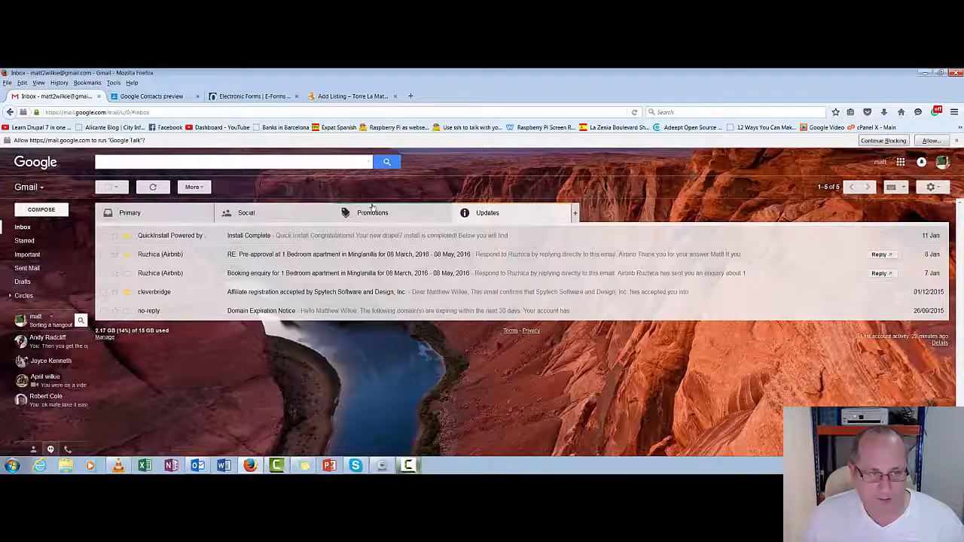
mouse_move(723, 277)
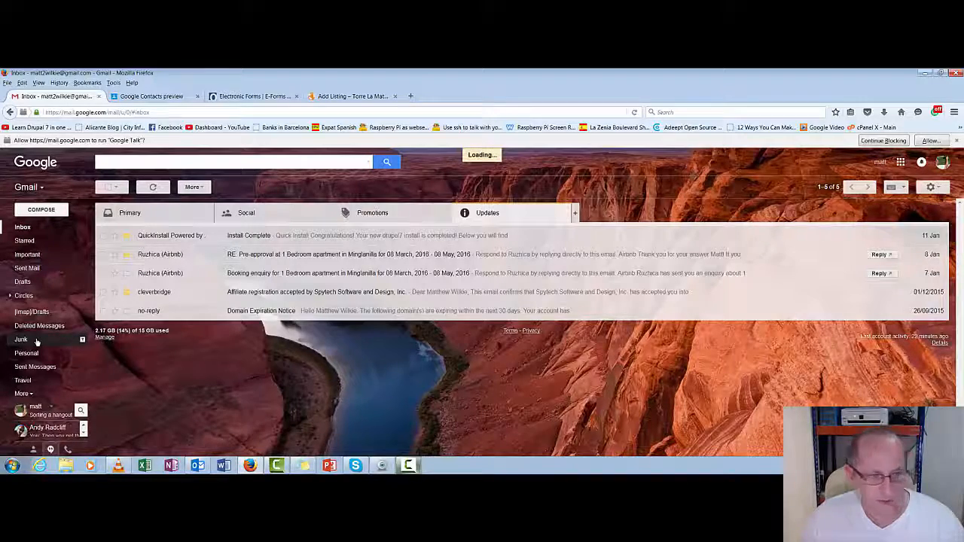
Confirm the Junk label holds no conversations and return to the Primary inbox
left_click(23, 340)
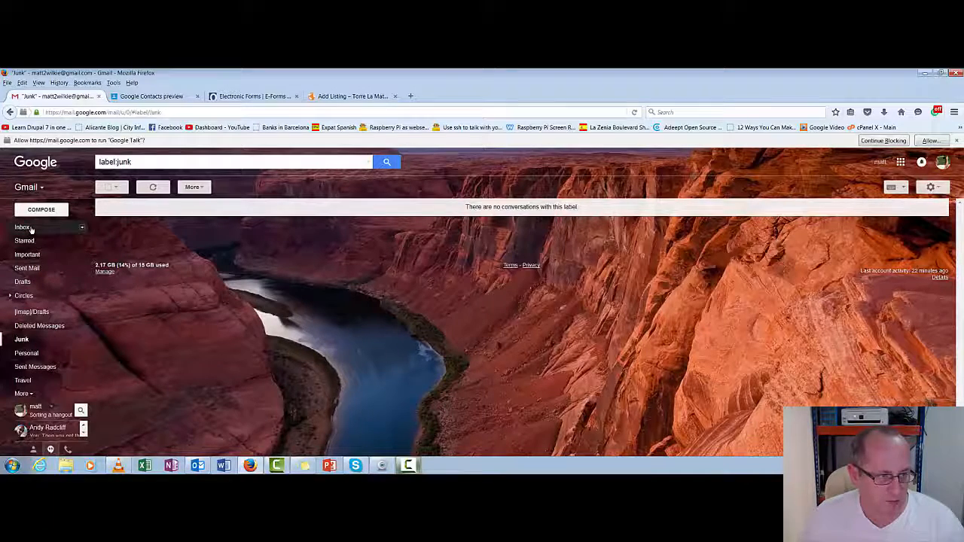
left_click(23, 226)
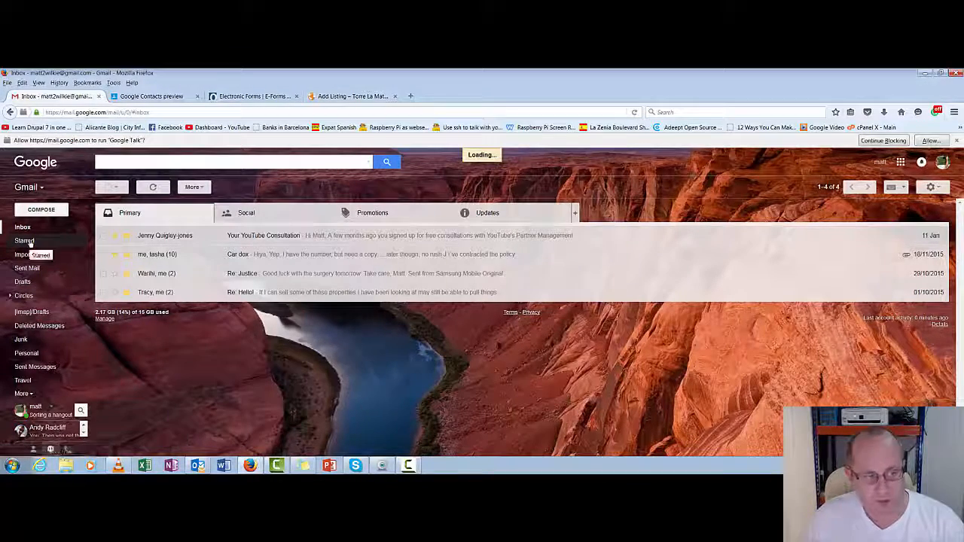
left_click(25, 241)
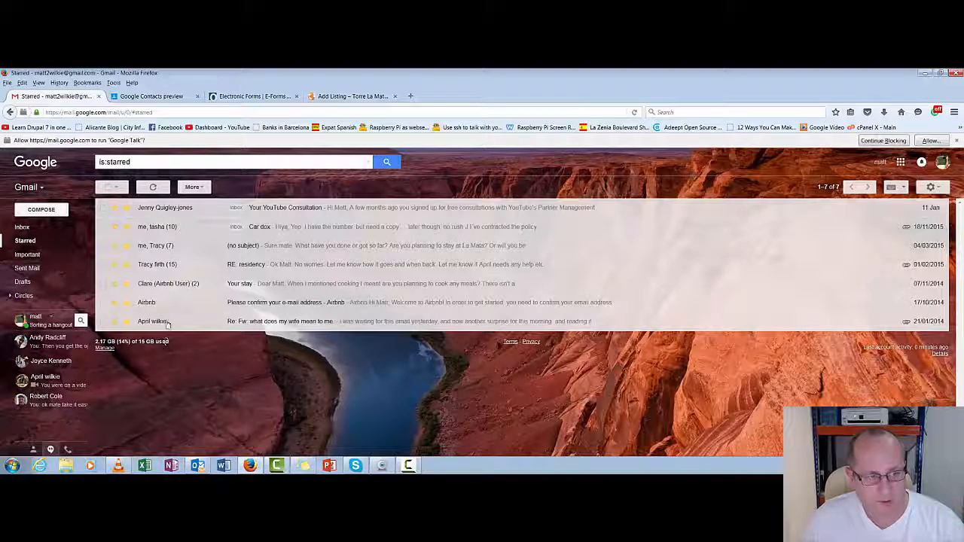
mouse_move(135, 229)
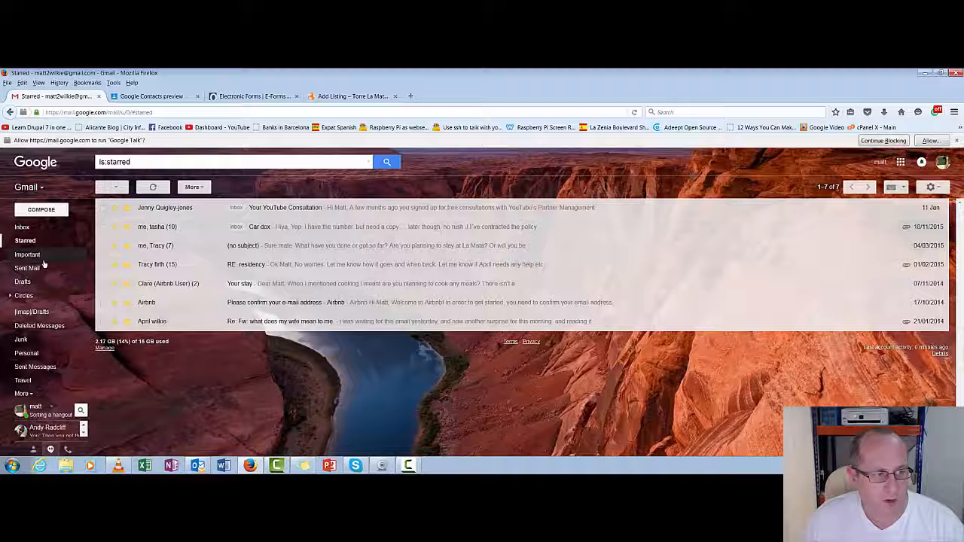
left_click(27, 253)
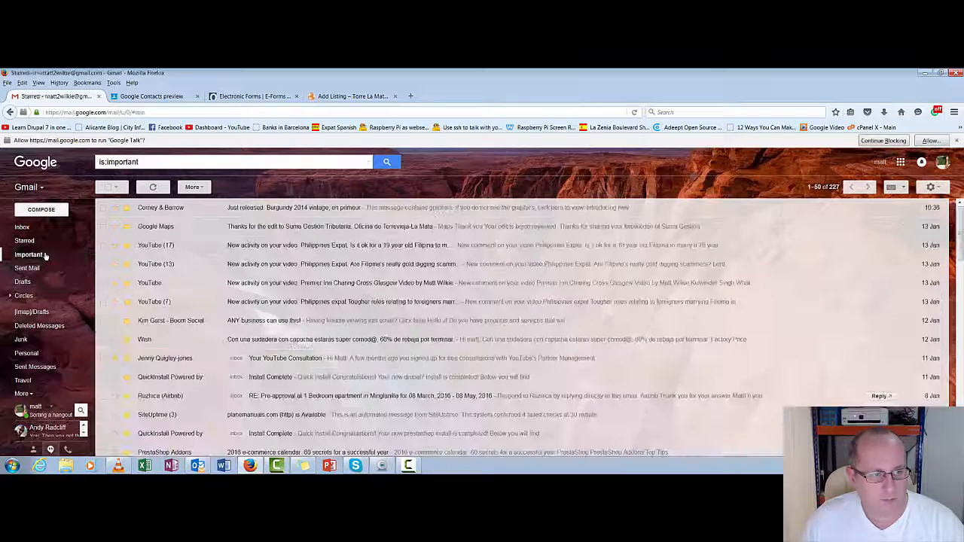
left_click(28, 255)
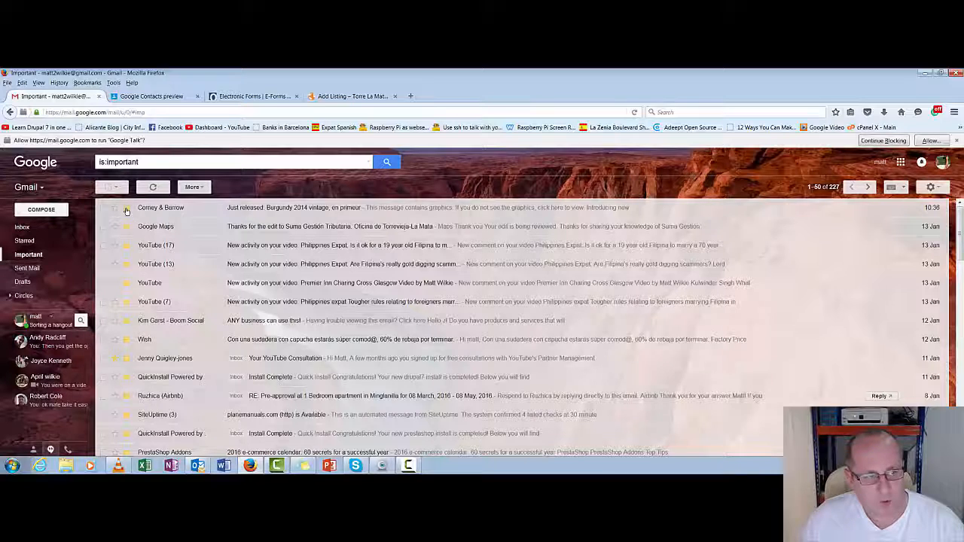
mouse_move(483, 211)
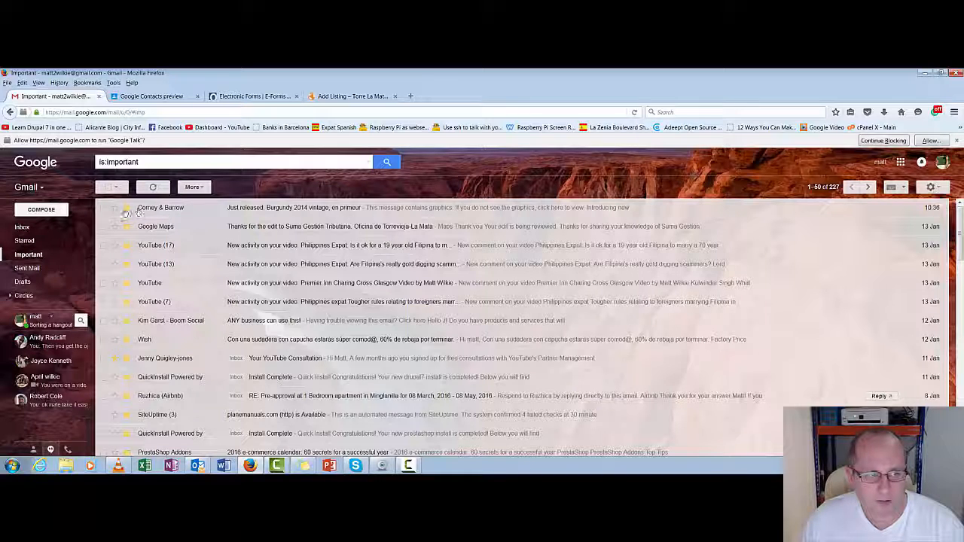
left_click(126, 214)
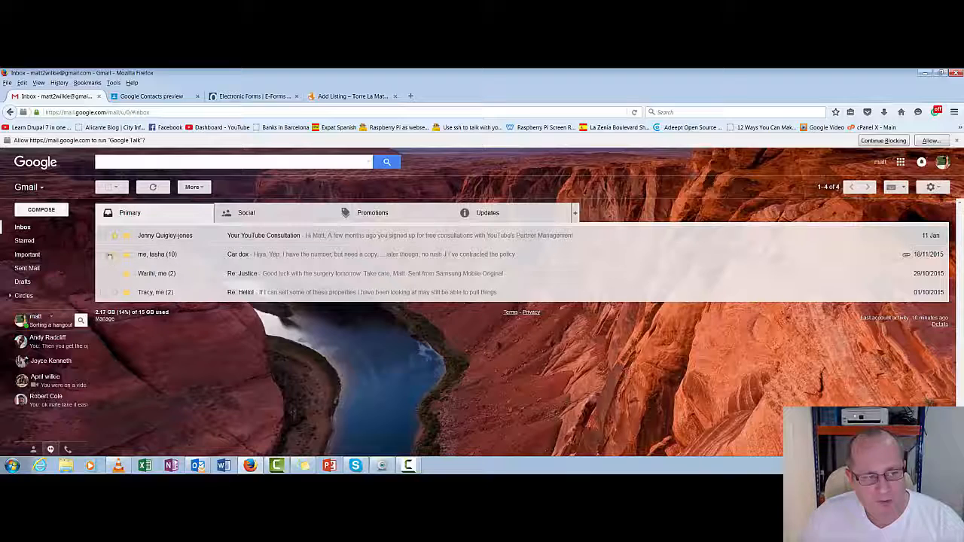
Archive the three older Primary conversations, leaving the YouTube consultation one, and view starred mail
left_click(104, 255)
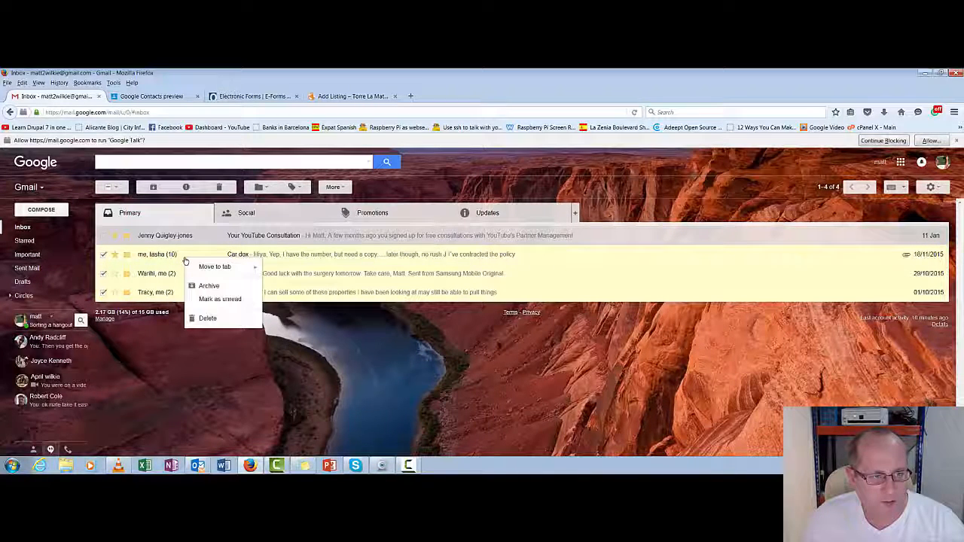
left_click(208, 286)
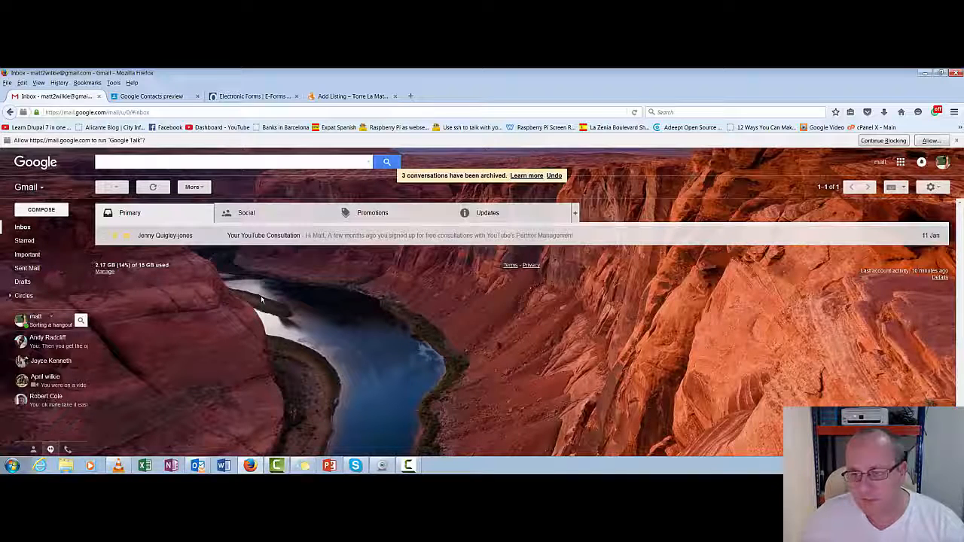
left_click(24, 241)
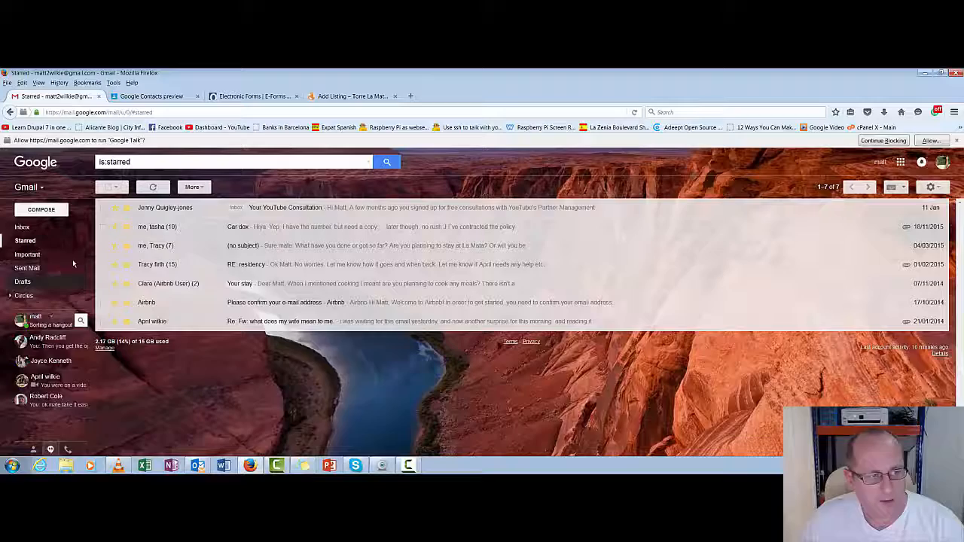
Mark the remaining YouTube consultation conversation in the inbox as not important
left_click(27, 253)
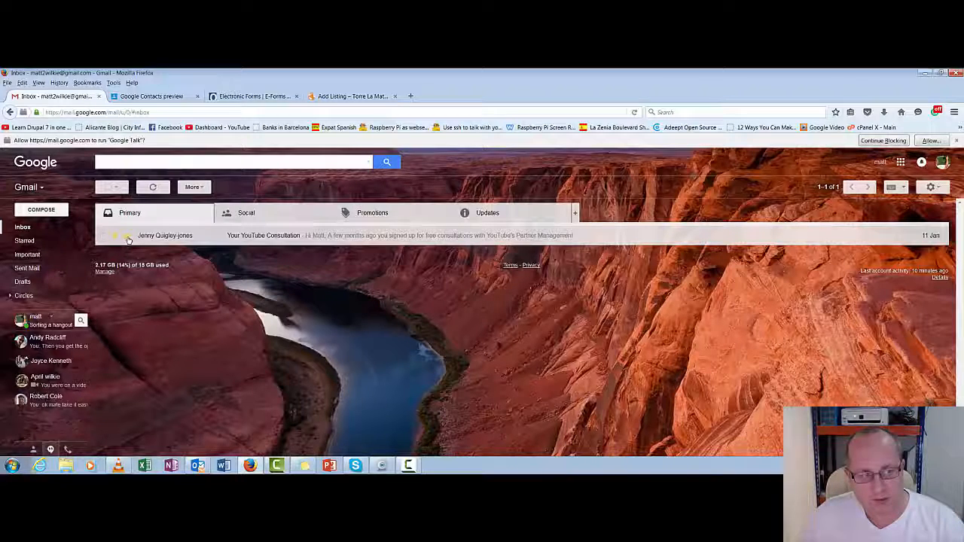
left_click(126, 235)
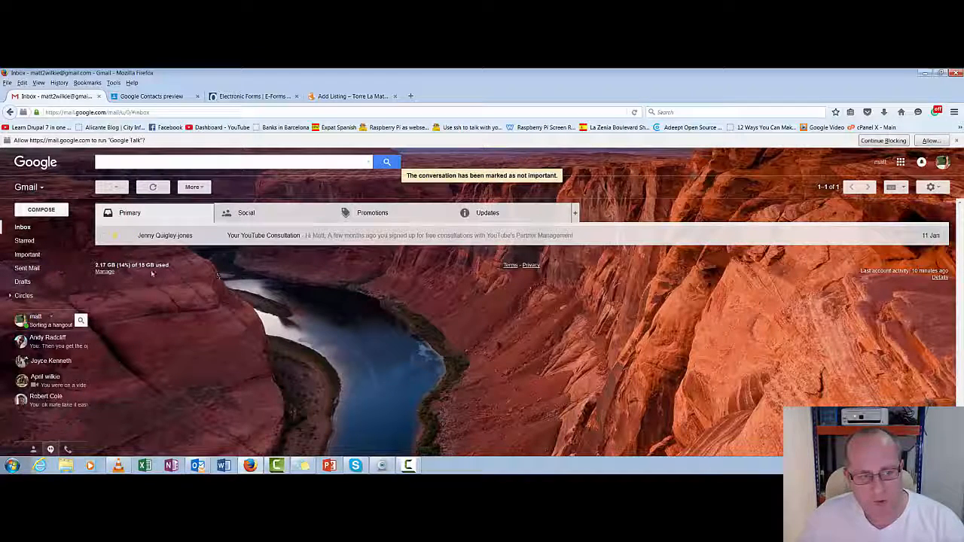
mouse_move(117, 235)
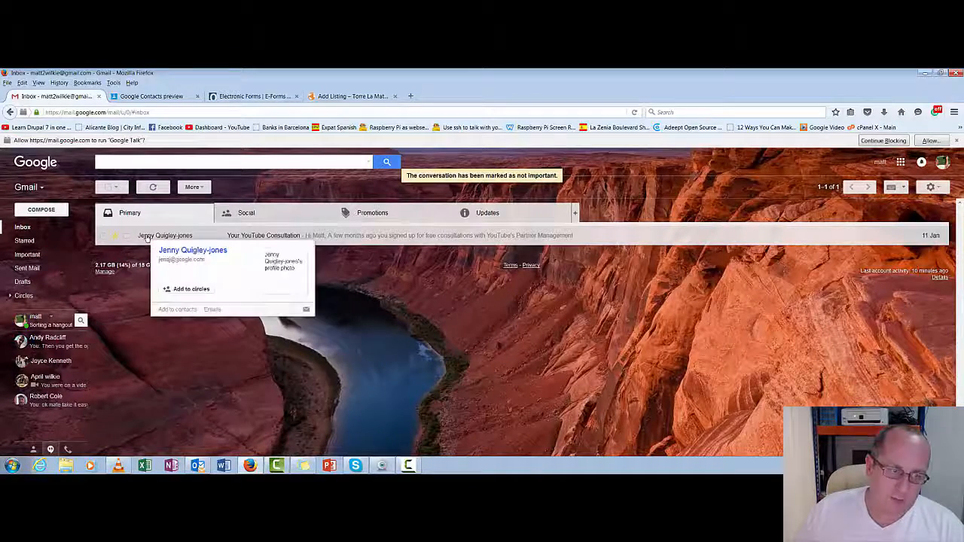
mouse_move(284, 247)
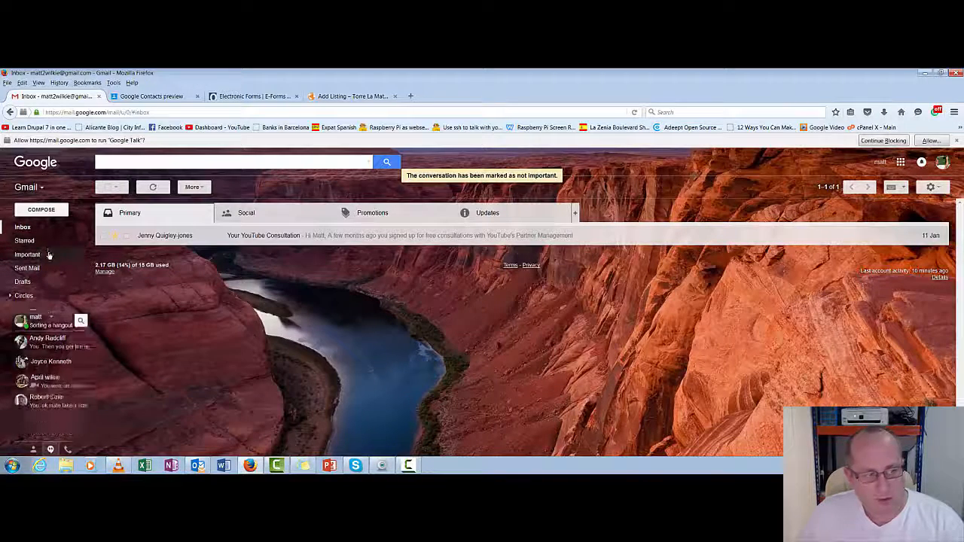
Unstar an older conversation in the starred list to start trimming it
left_click(24, 241)
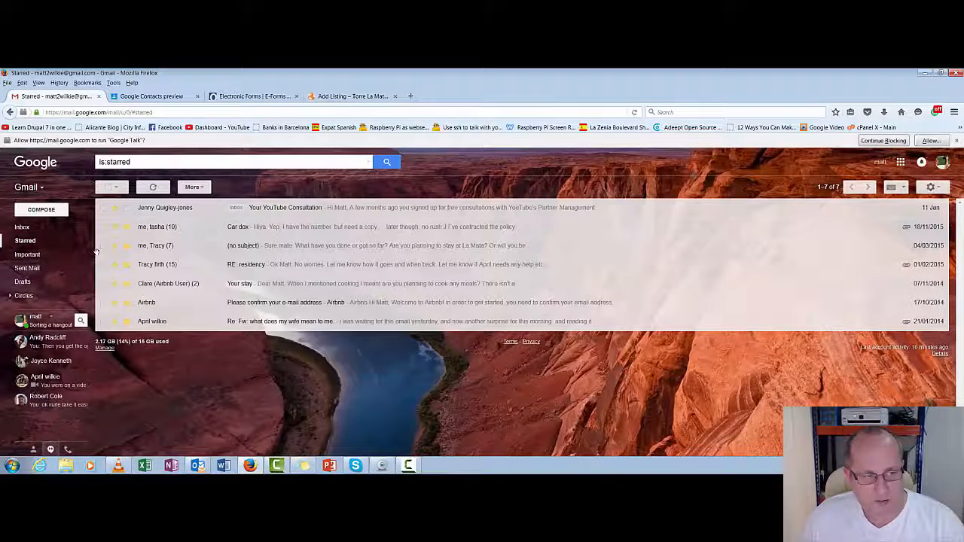
left_click(127, 246)
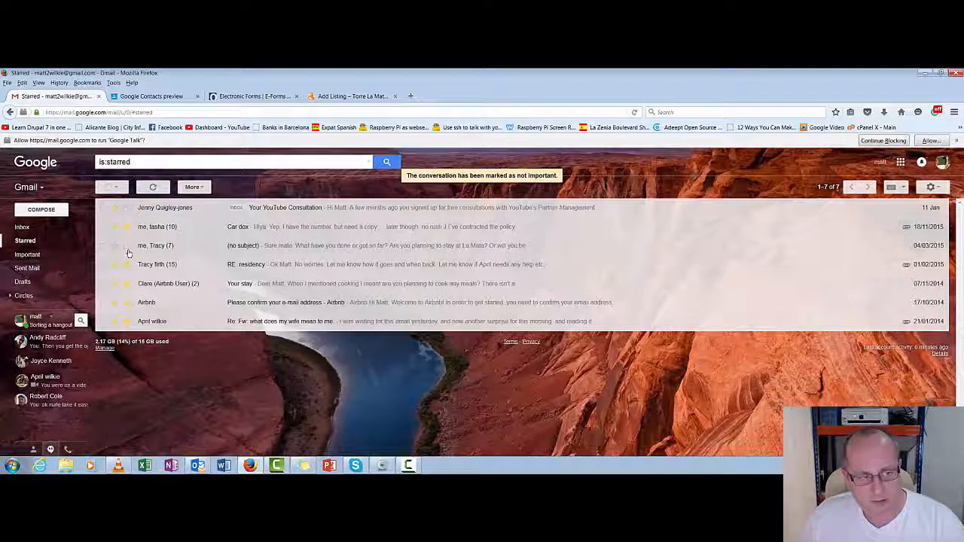
mouse_move(202, 250)
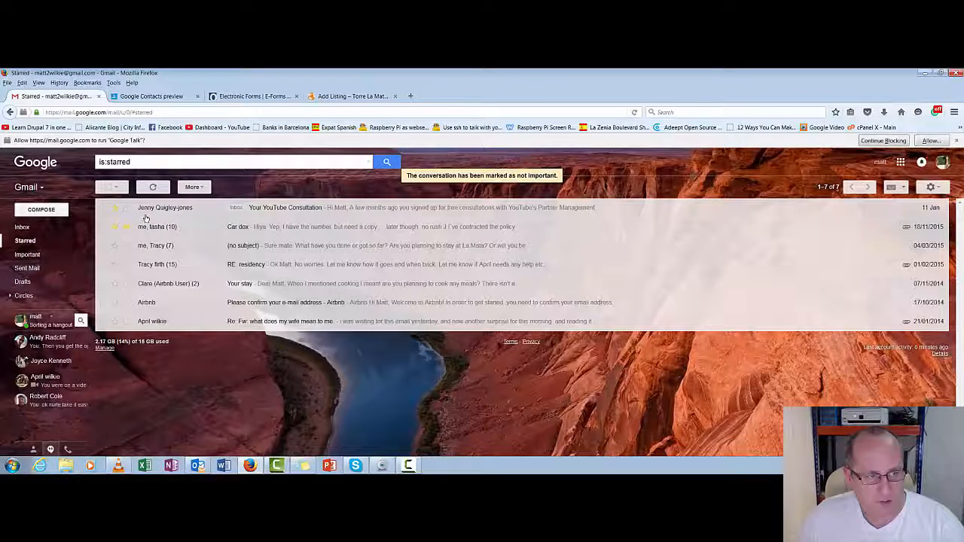
mouse_move(154, 187)
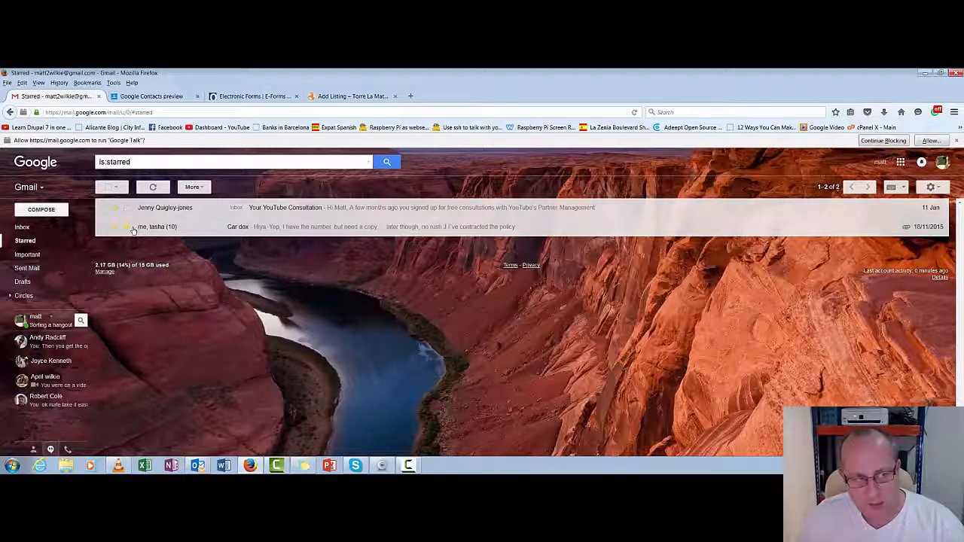
mouse_move(128, 226)
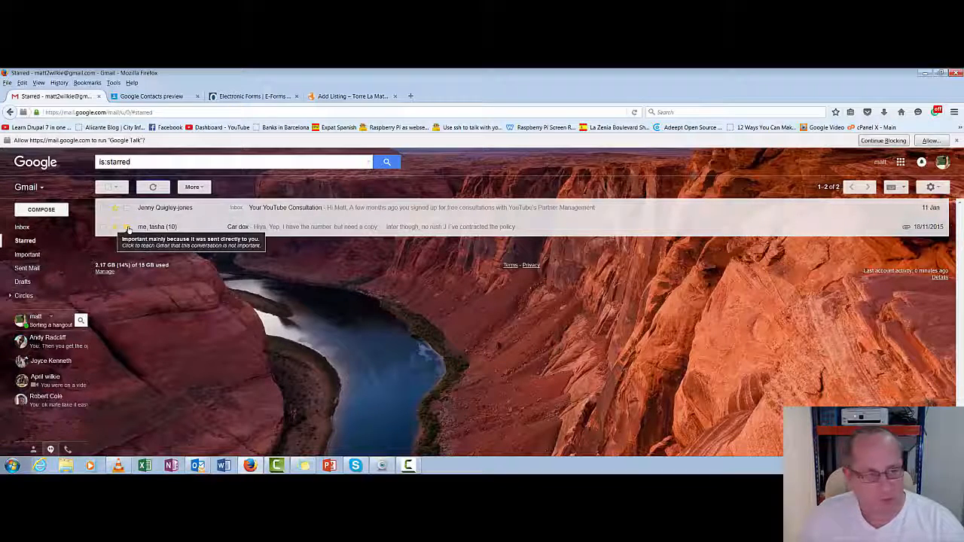
mouse_move(250, 232)
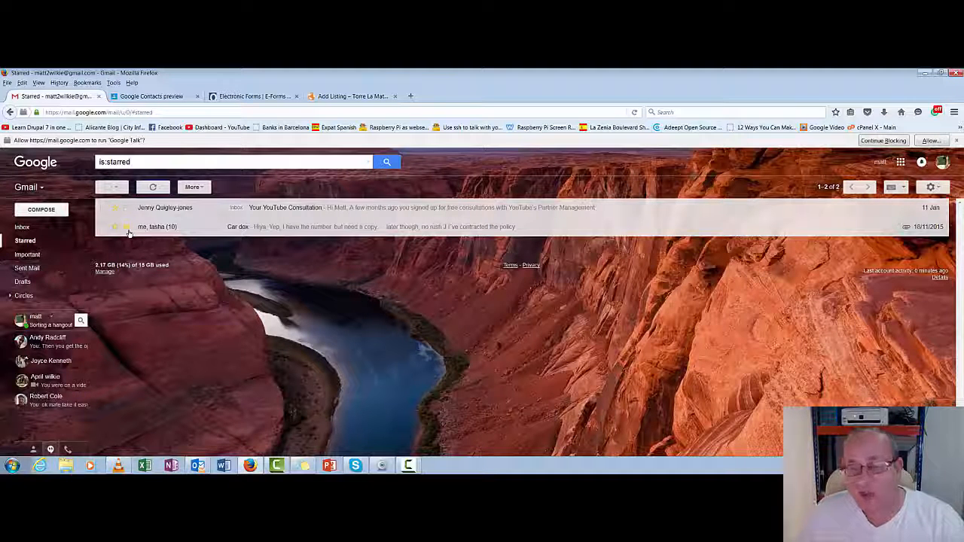
mouse_move(128, 226)
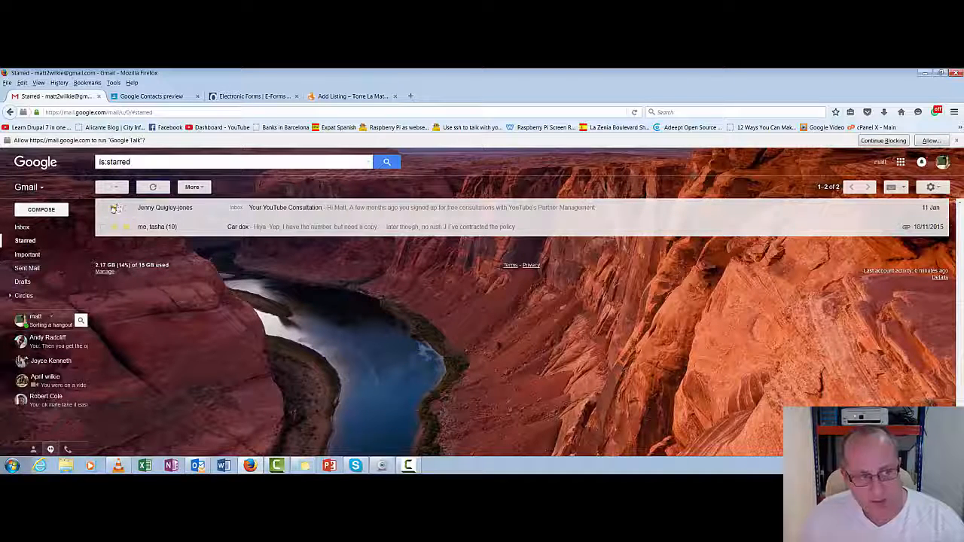
mouse_move(114, 209)
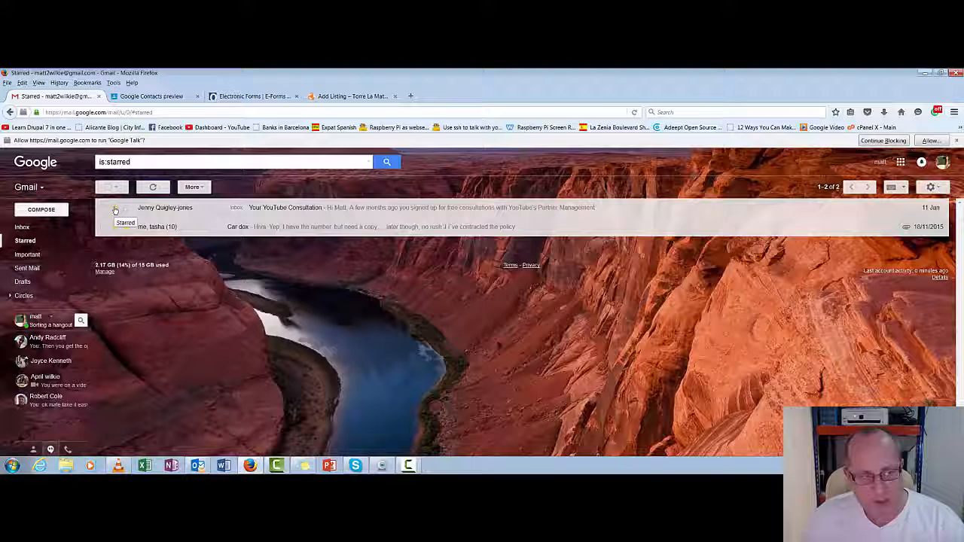